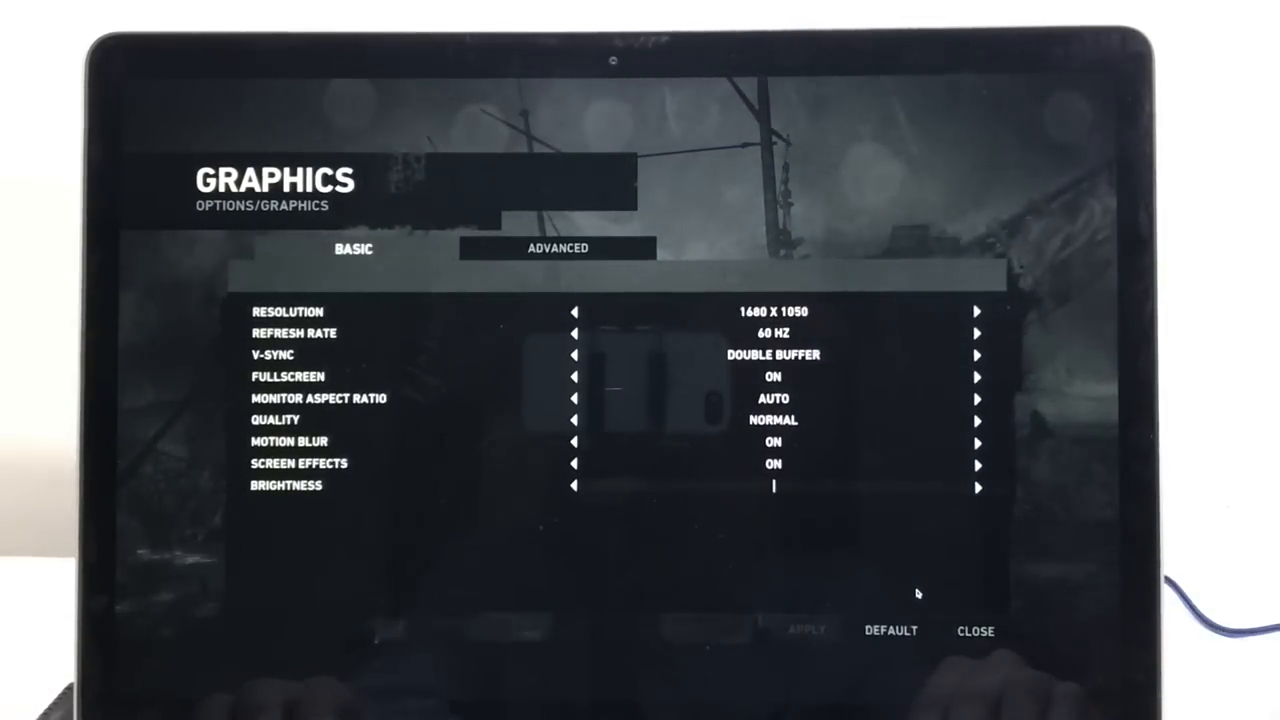
# Show Tomb Raider's ADVANCED graphics settings for texture and shadow quality.
pyautogui.click(558, 248)
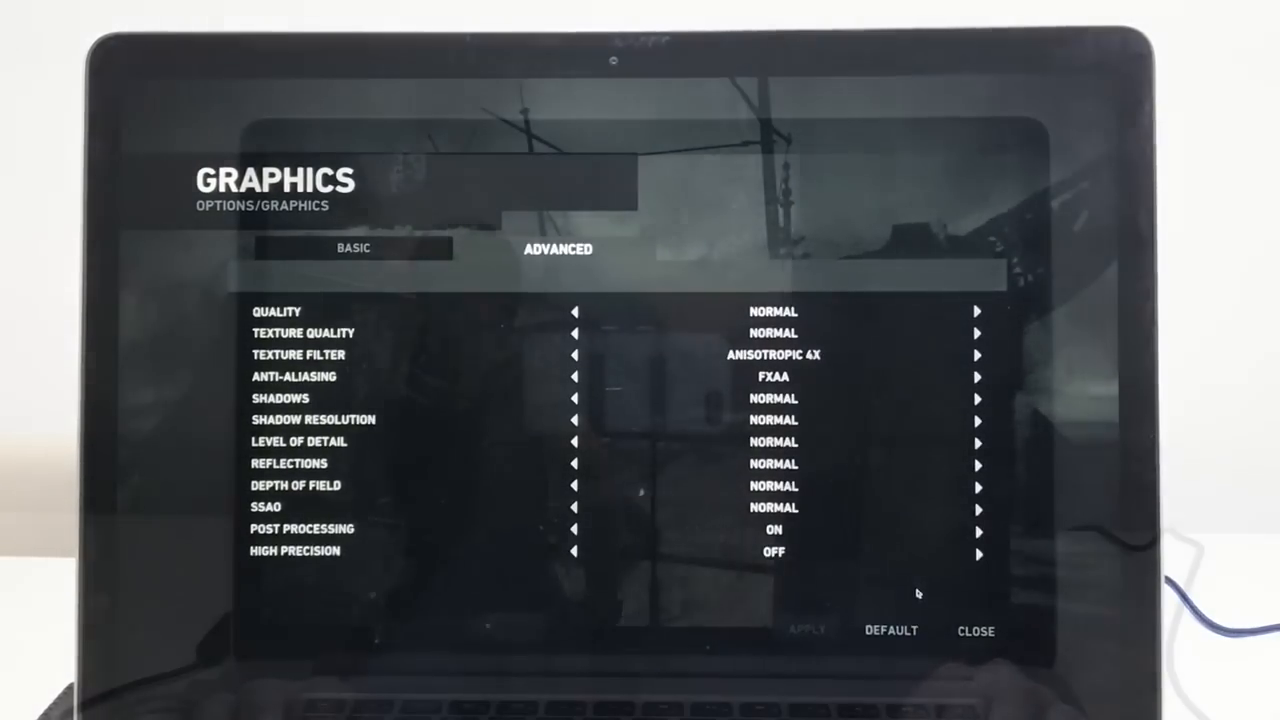
pyautogui.click(975, 630)
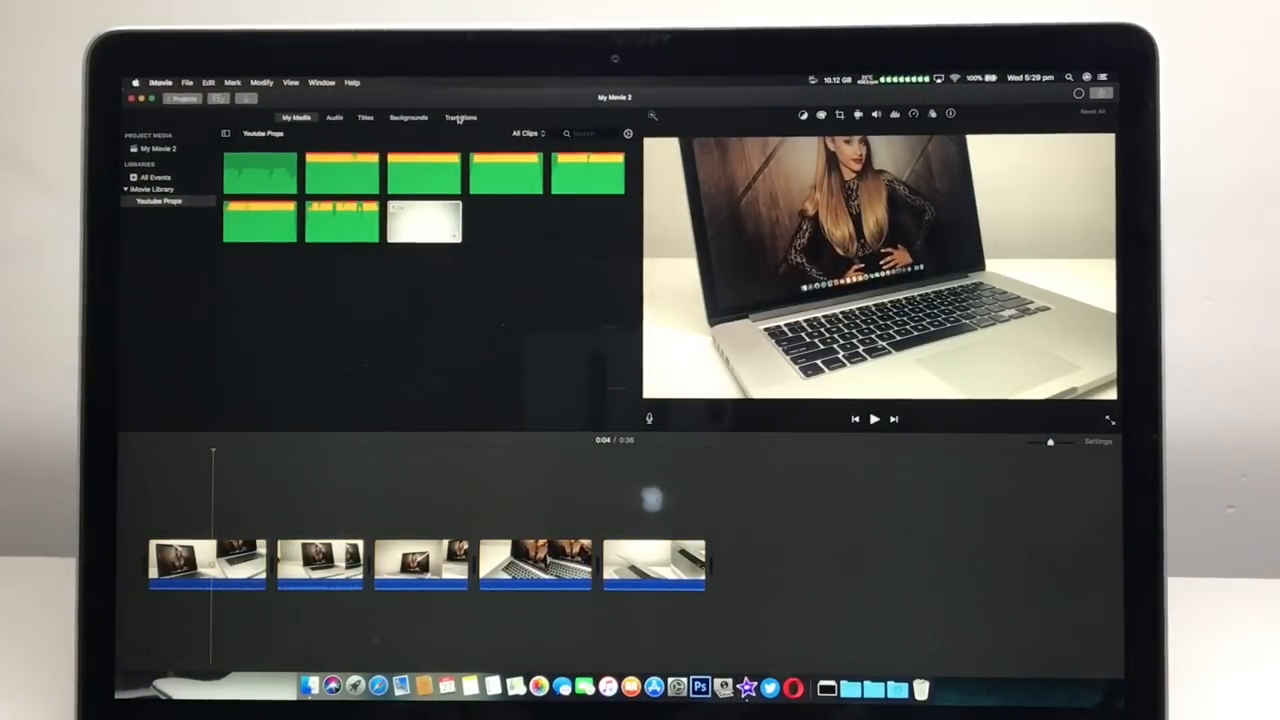
# Show the iMovie Transitions collection and add a transition between the opening clips.
pyautogui.click(461, 117)
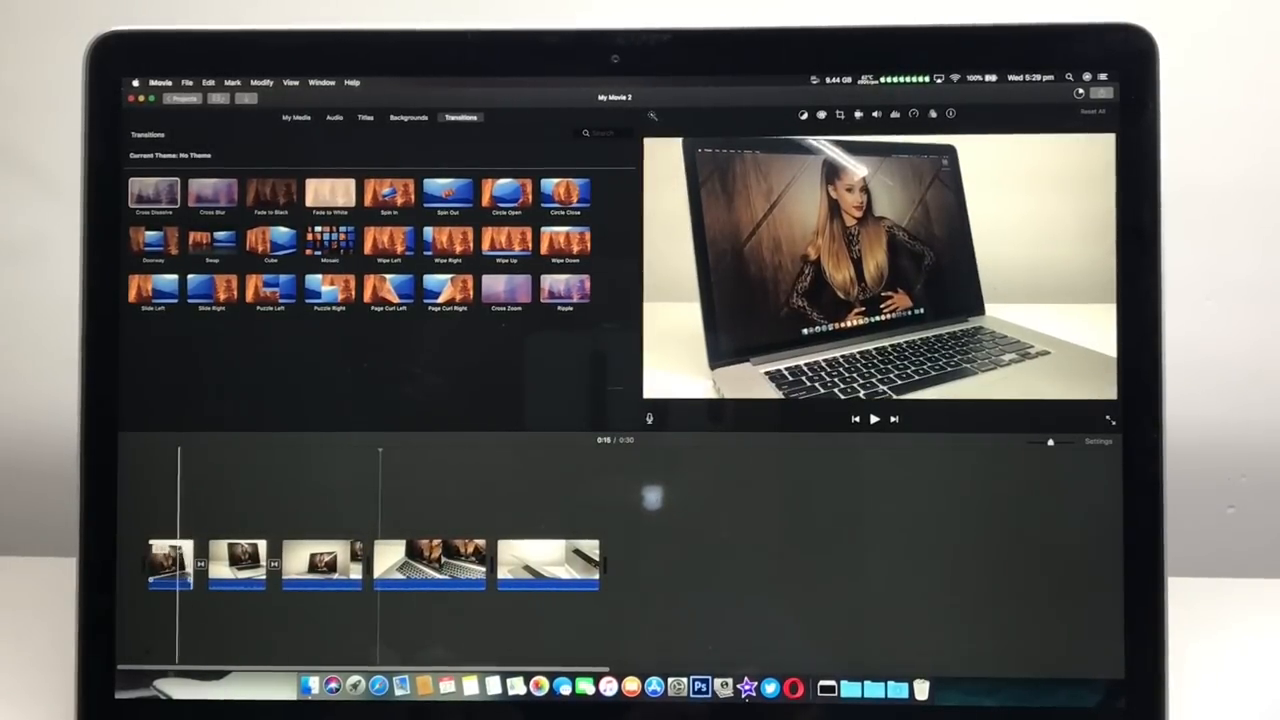
pyautogui.click(873, 419)
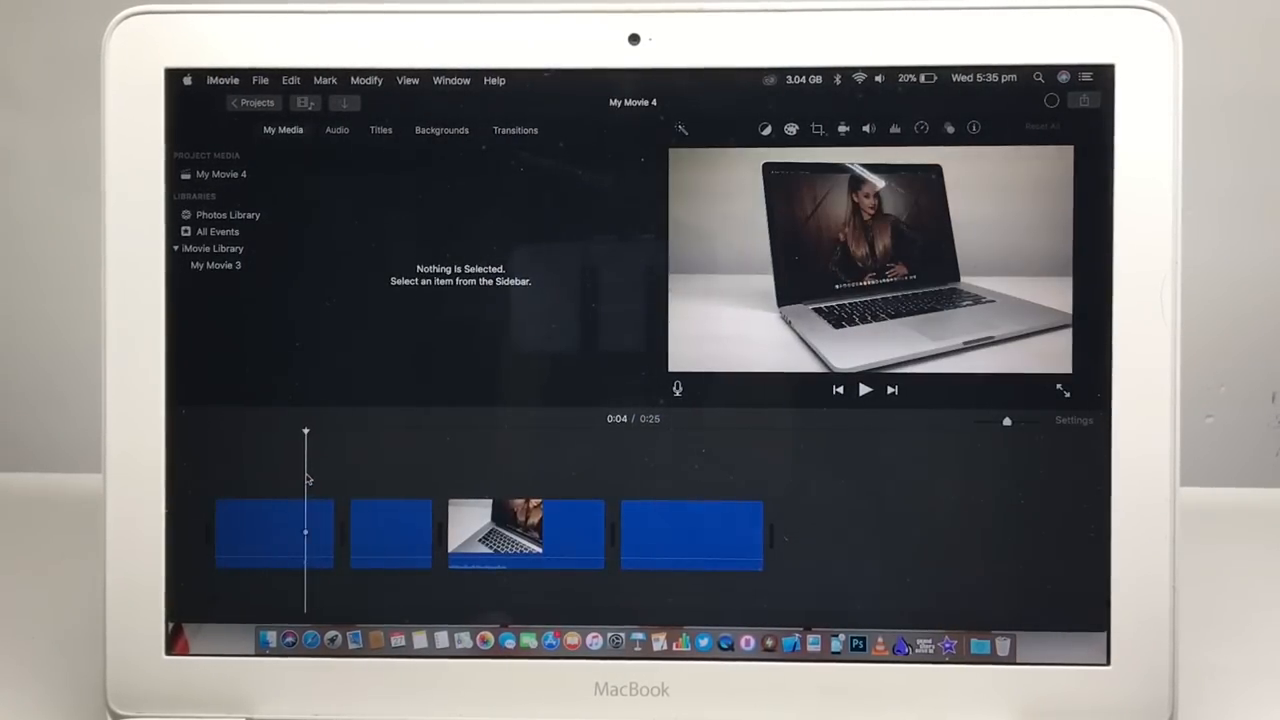
# Show Transitions and place a Cross Dissolve between the first clips of My Movie 4.
pyautogui.click(515, 130)
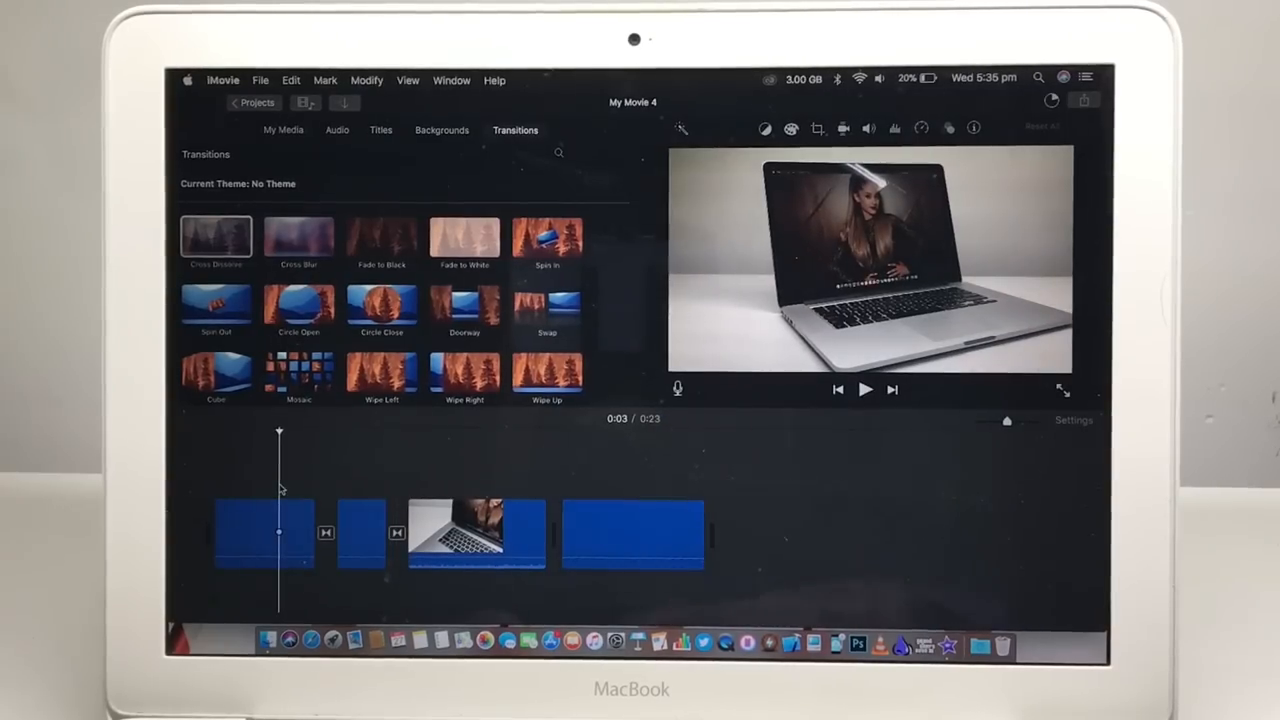
pyautogui.click(864, 390)
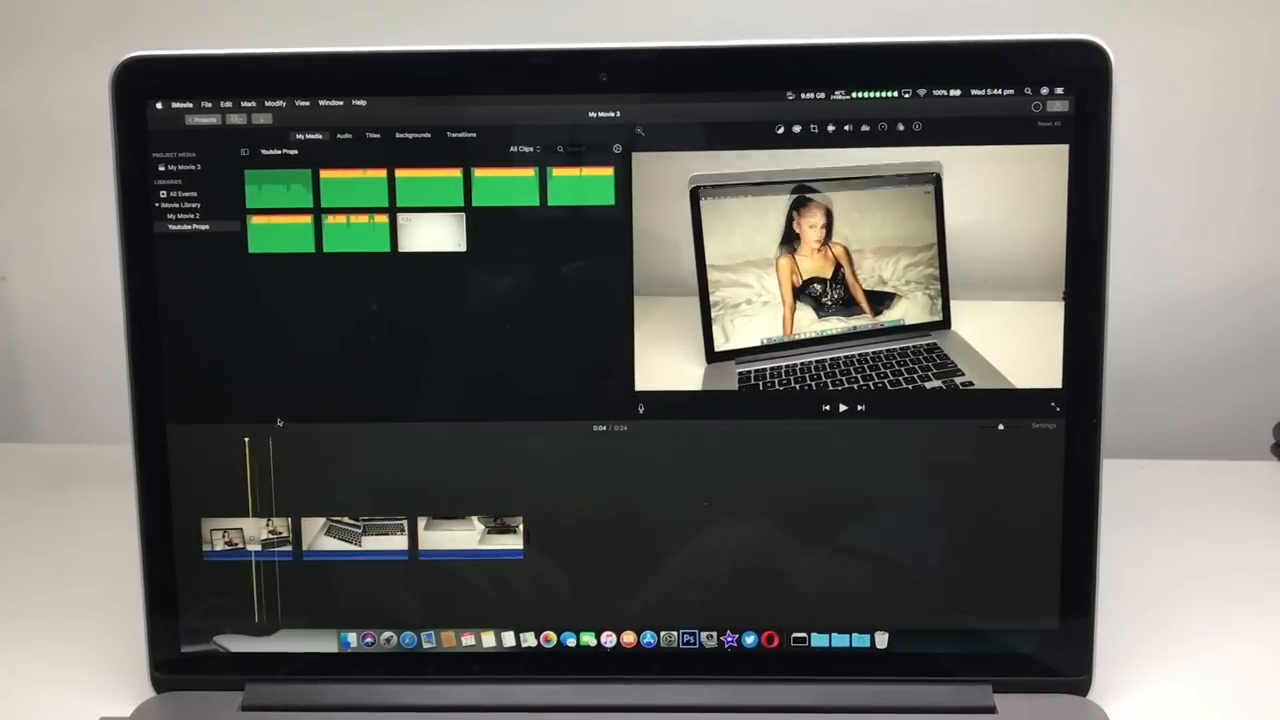
# Place Cross Dissolve between clips one and two, and Cross Blur between two and three.
pyautogui.click(461, 134)
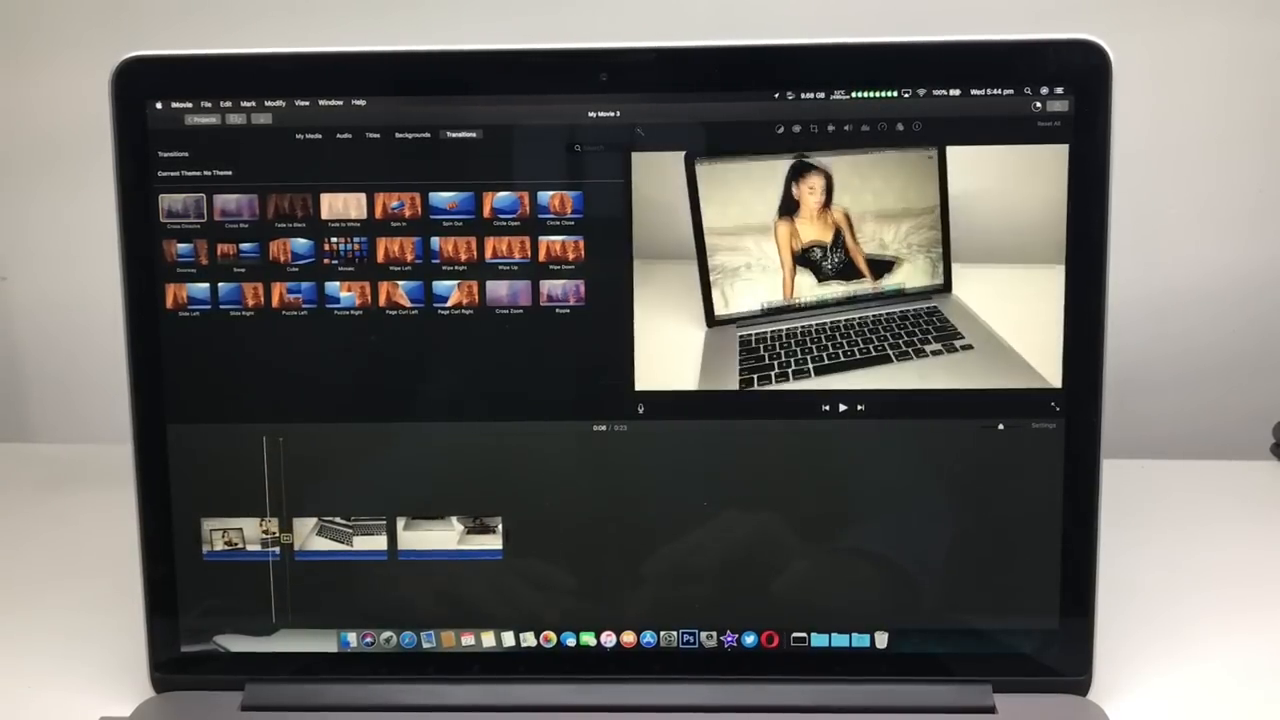
pyautogui.click(842, 407)
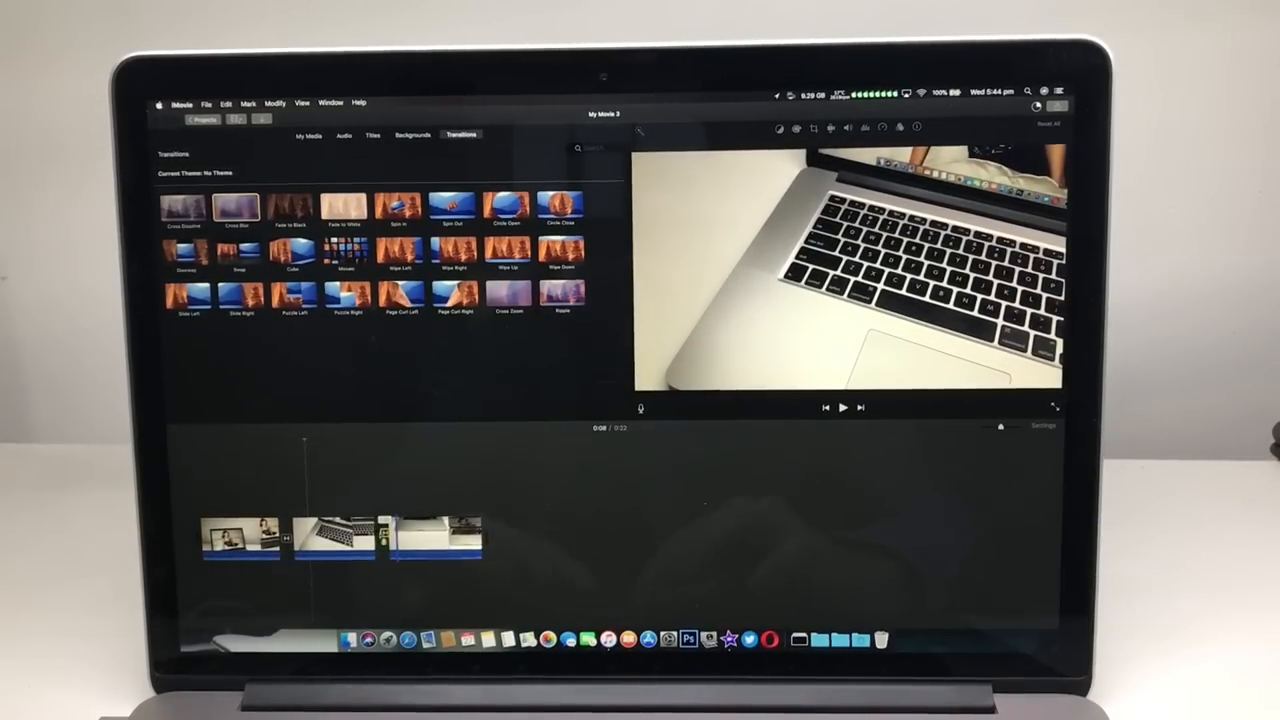
pyautogui.click(842, 407)
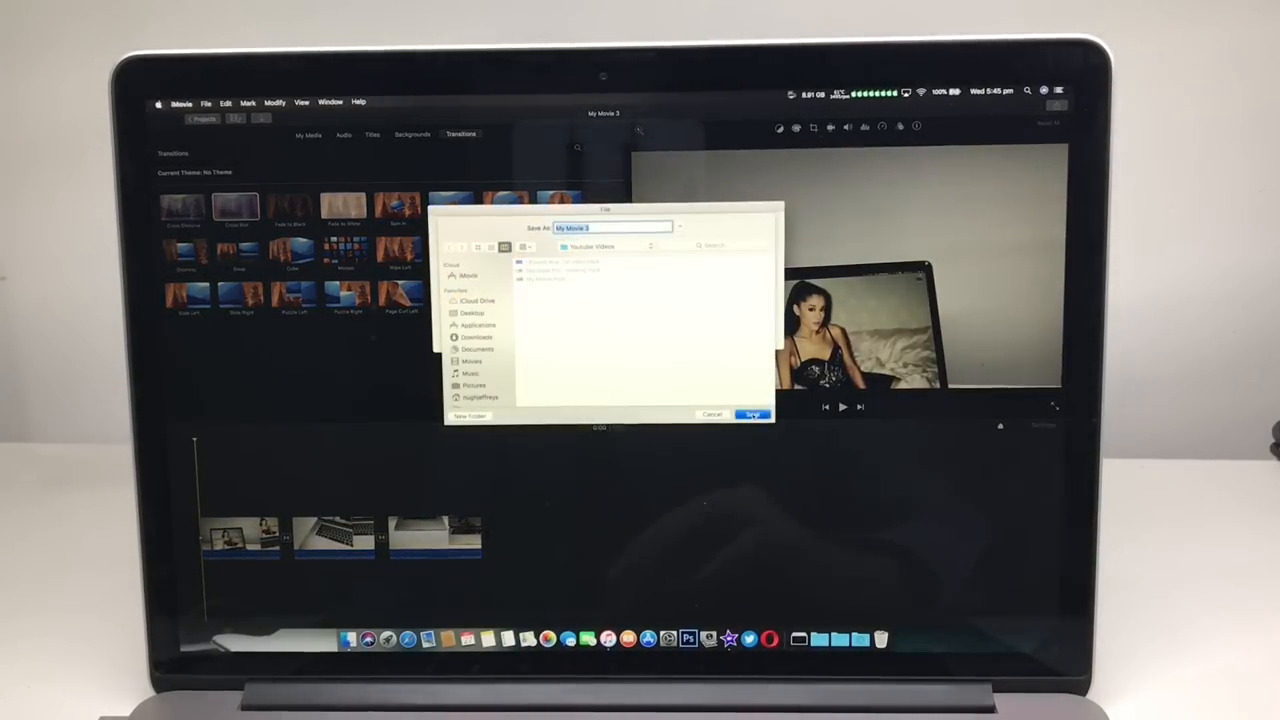
# Save My Movie 3 as an MP4 into the Youtube Videos folder.
pyautogui.click(753, 414)
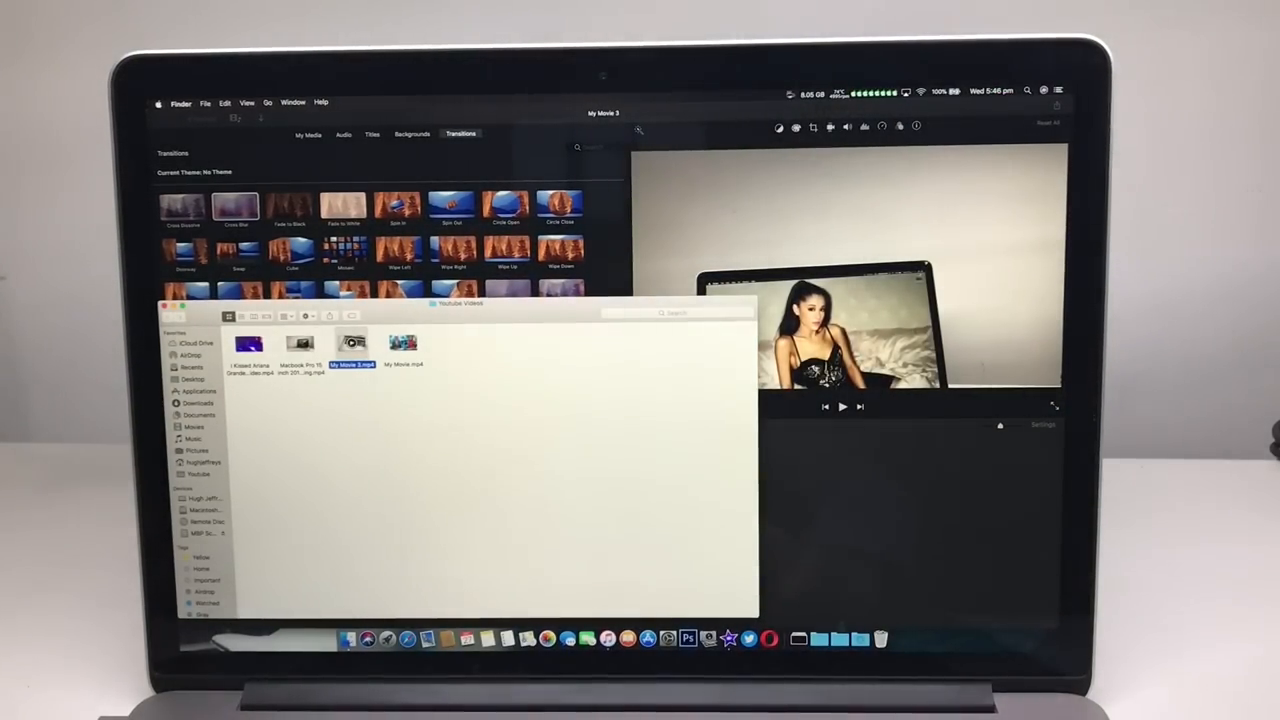
# Open My Movie 3.mp4 in QuickTime Player and start playback.
pyautogui.doubleClick(352, 343)
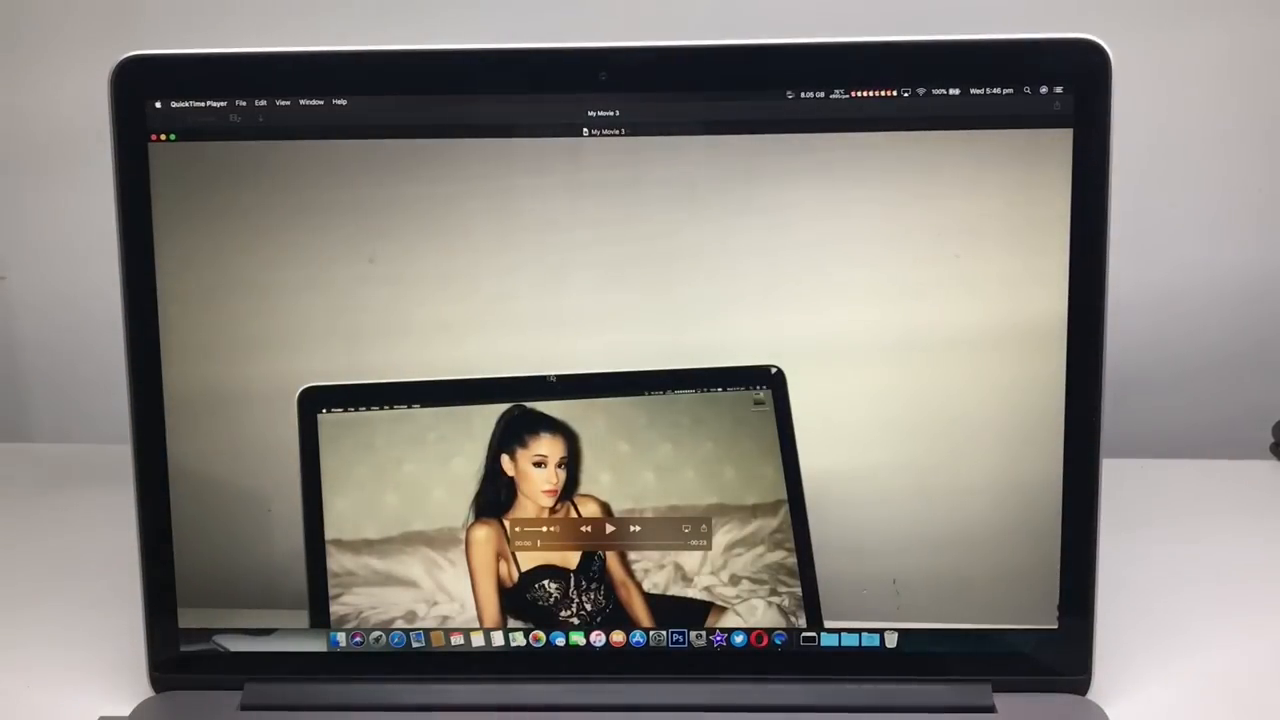
pyautogui.click(611, 528)
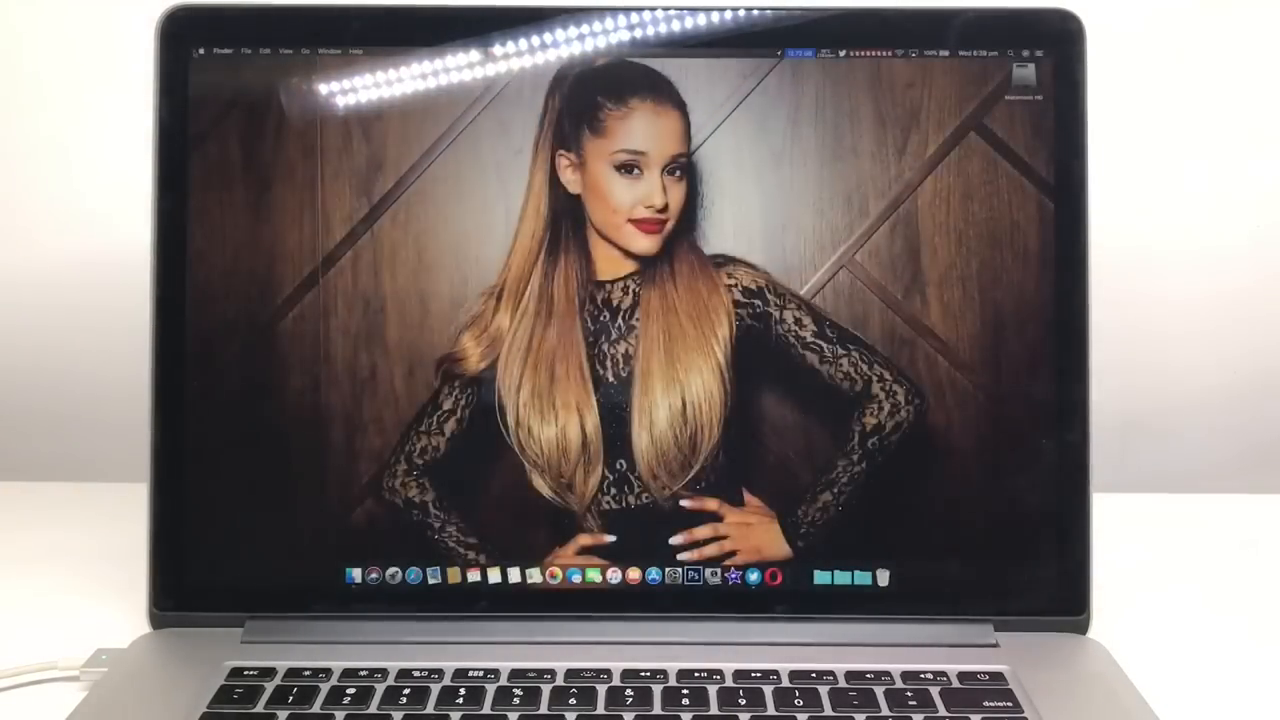
pyautogui.click(799, 52)
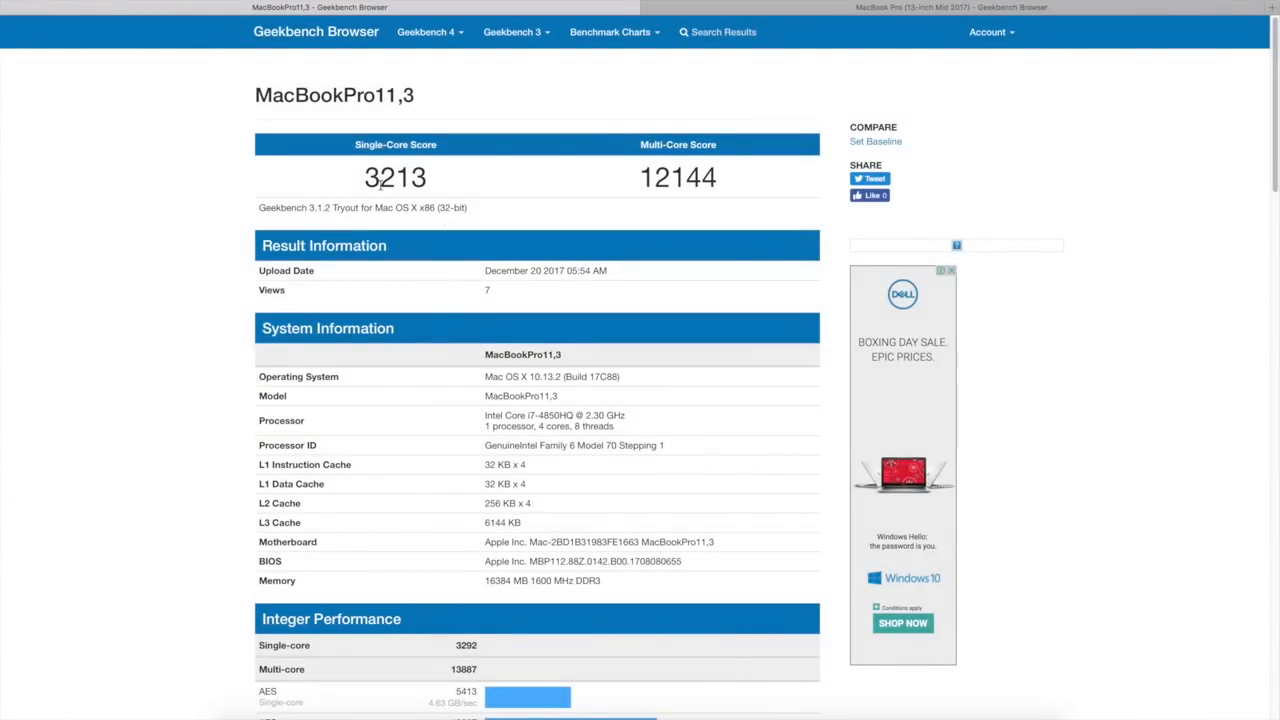
pyautogui.moveTo(513, 189)
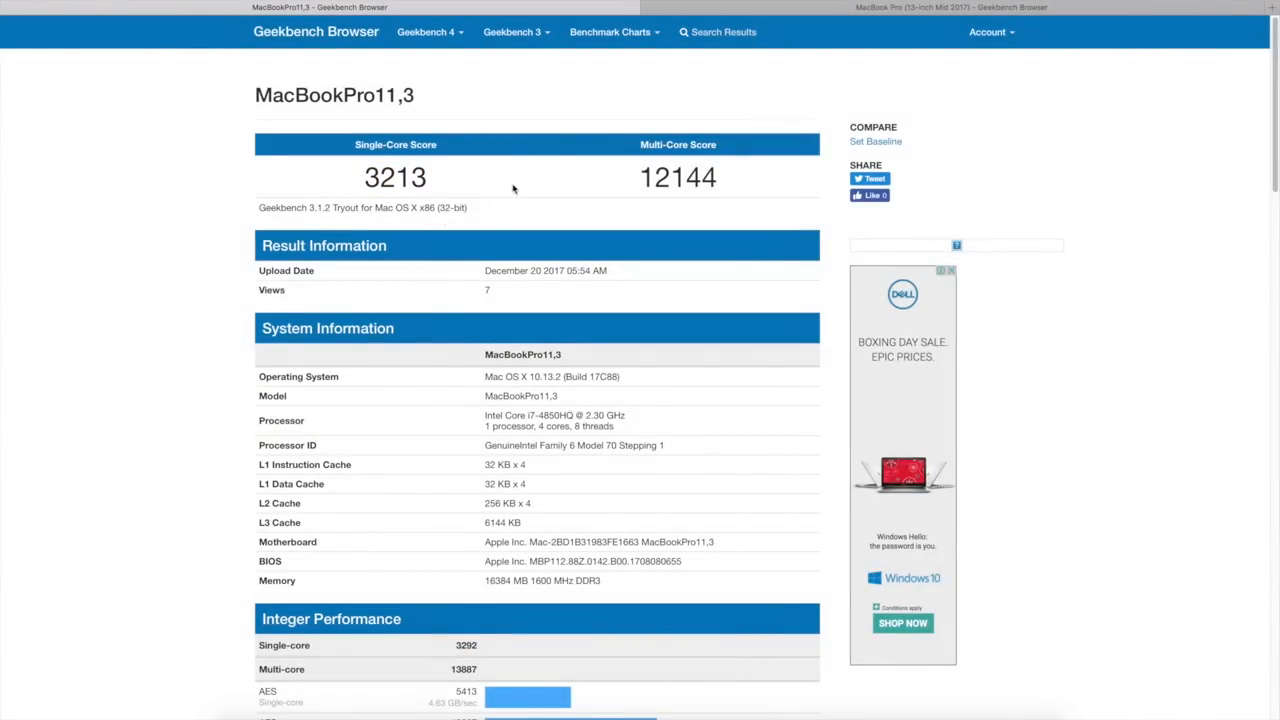
pyautogui.moveTo(680, 223)
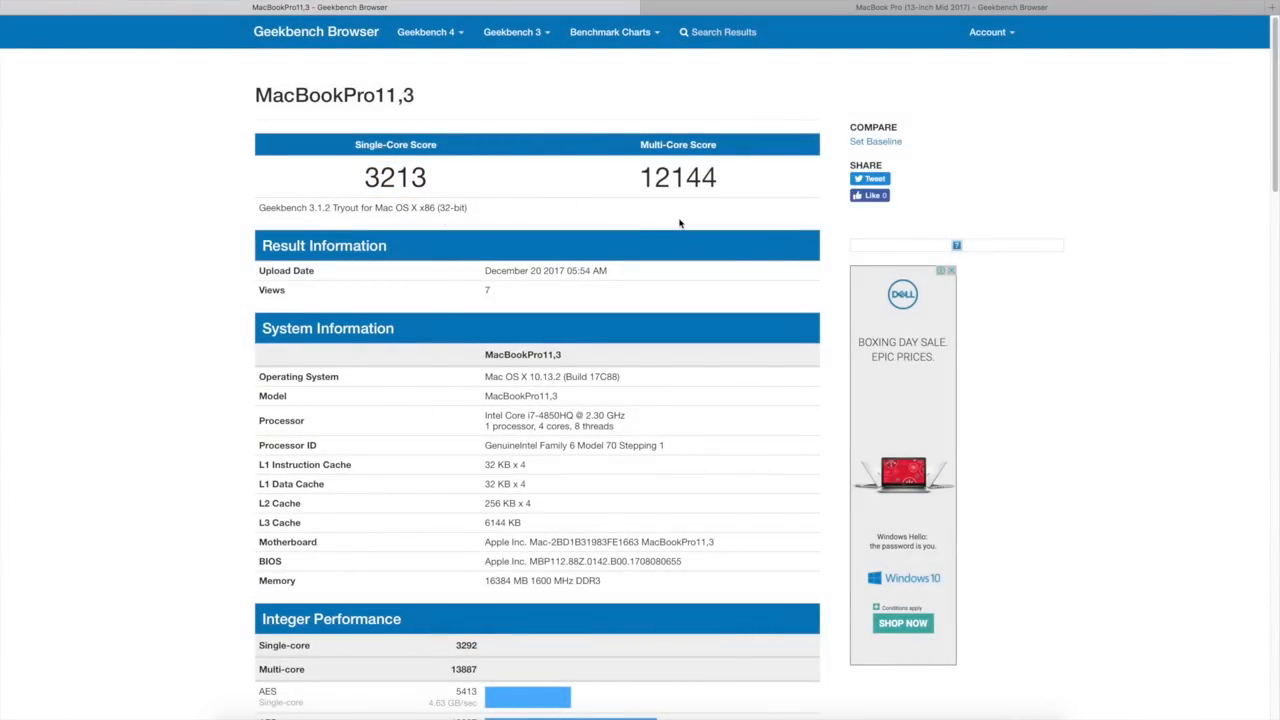
# Switch to the MacBook Pro (13-inch Mid 2017) Geekbench Browser results tab.
pyautogui.click(950, 7)
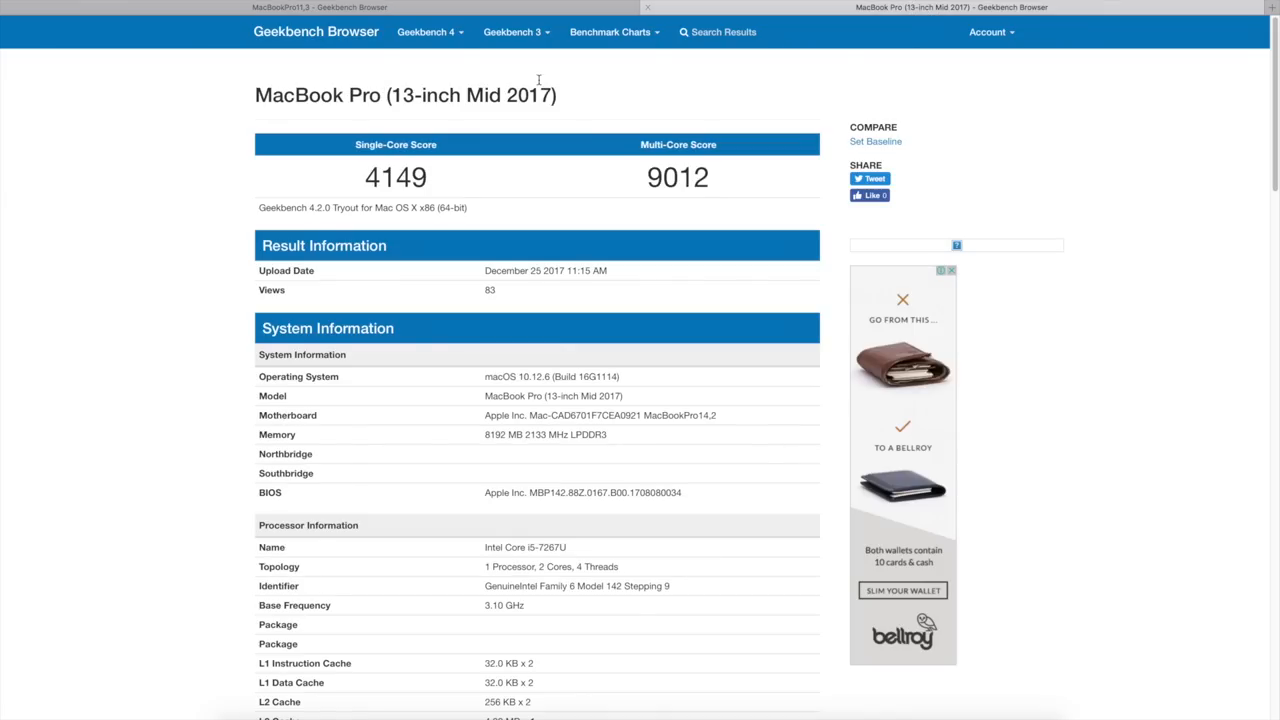
pyautogui.moveTo(600, 95)
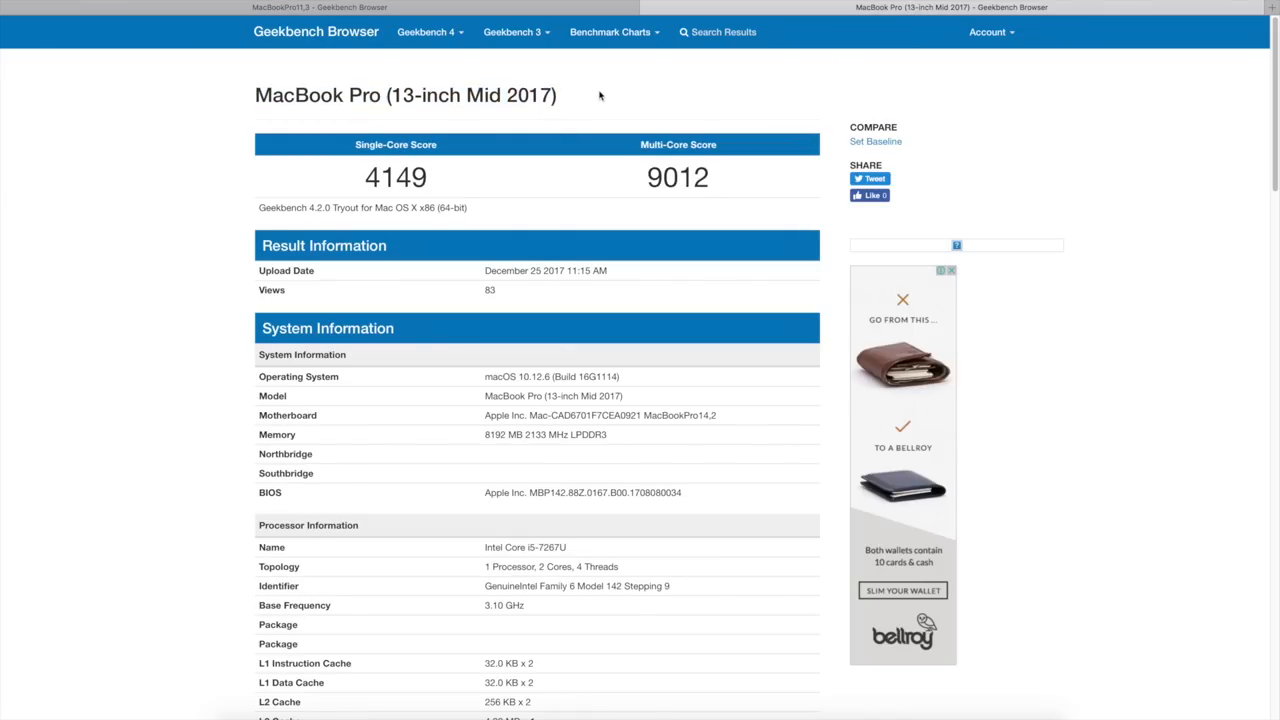
pyautogui.moveTo(643, 201)
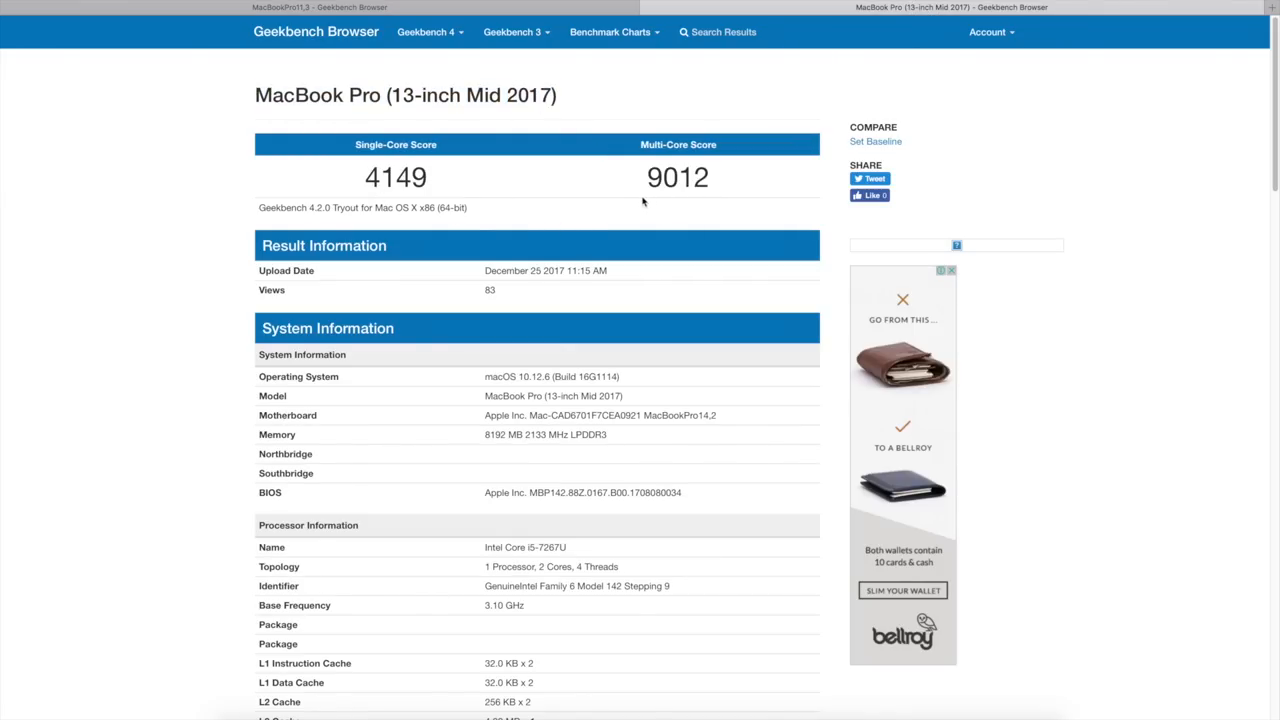
pyautogui.moveTo(491, 450)
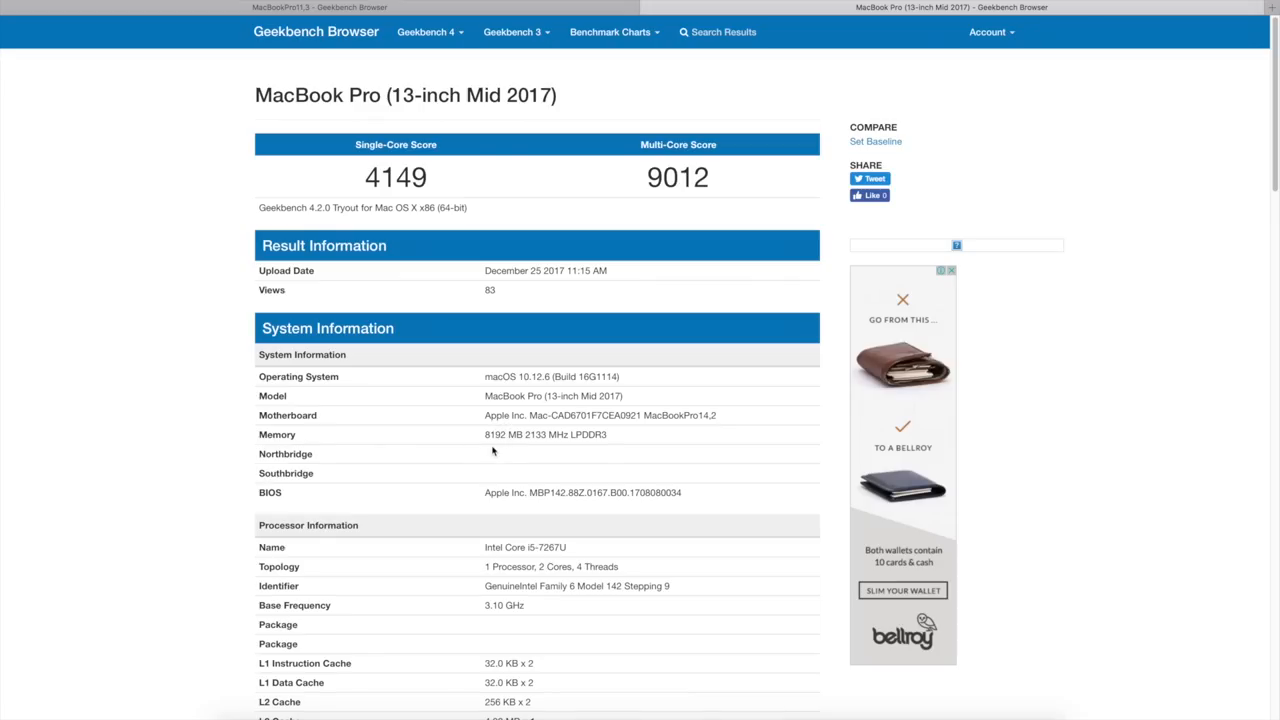
pyautogui.moveTo(601, 83)
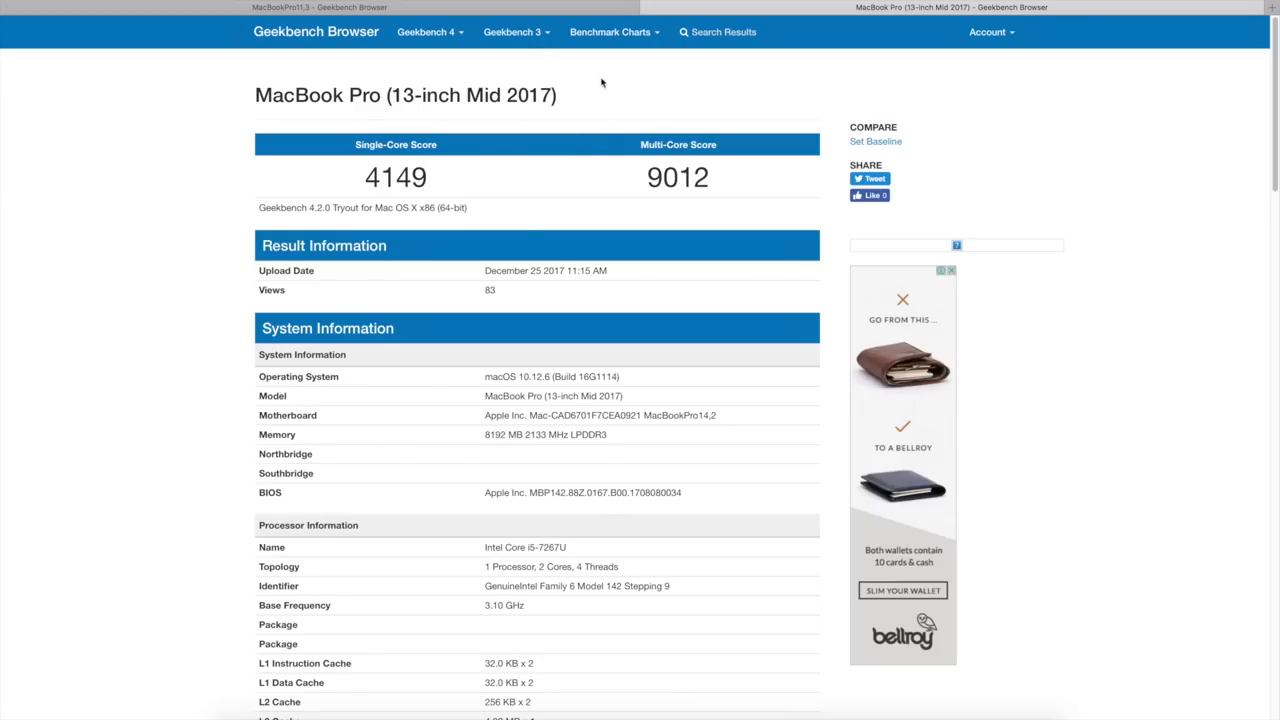